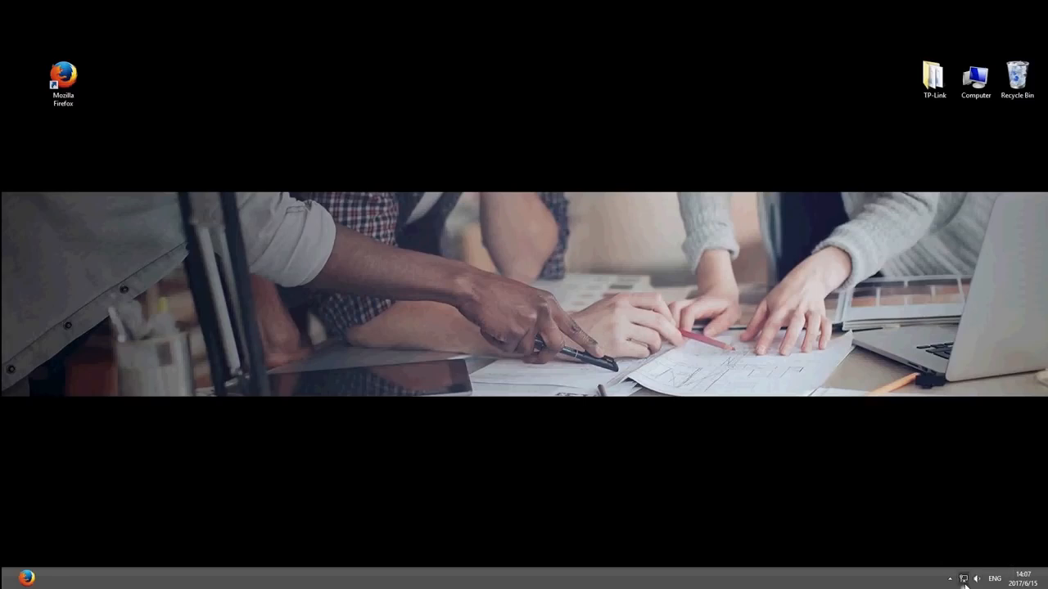
# Join the TP-LINK_5G_869FAE Wi-Fi network and dismiss the limited-connection notice
pyautogui.click(964, 579)
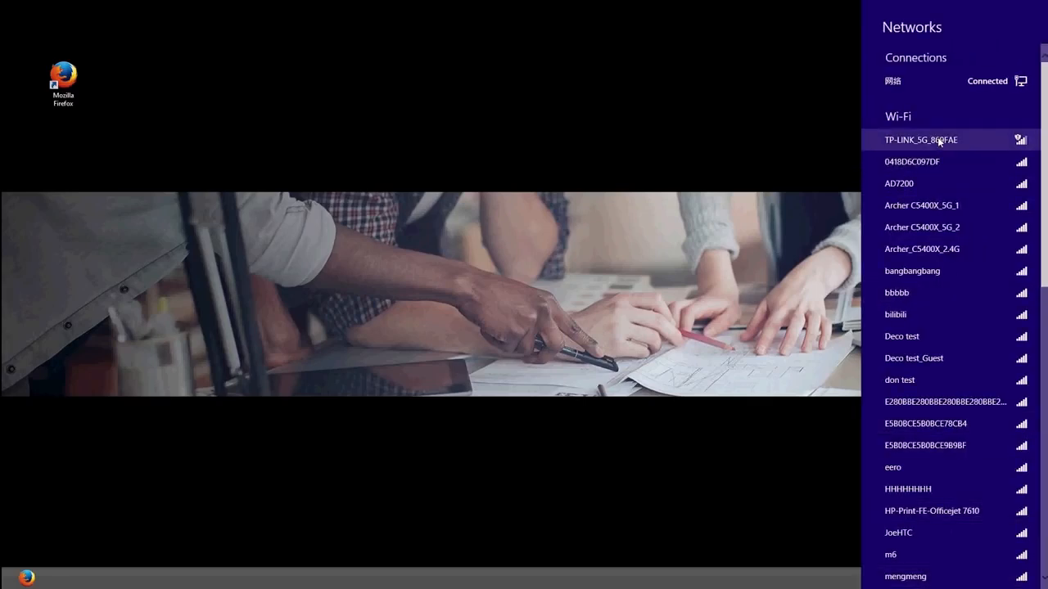
pyautogui.click(920, 139)
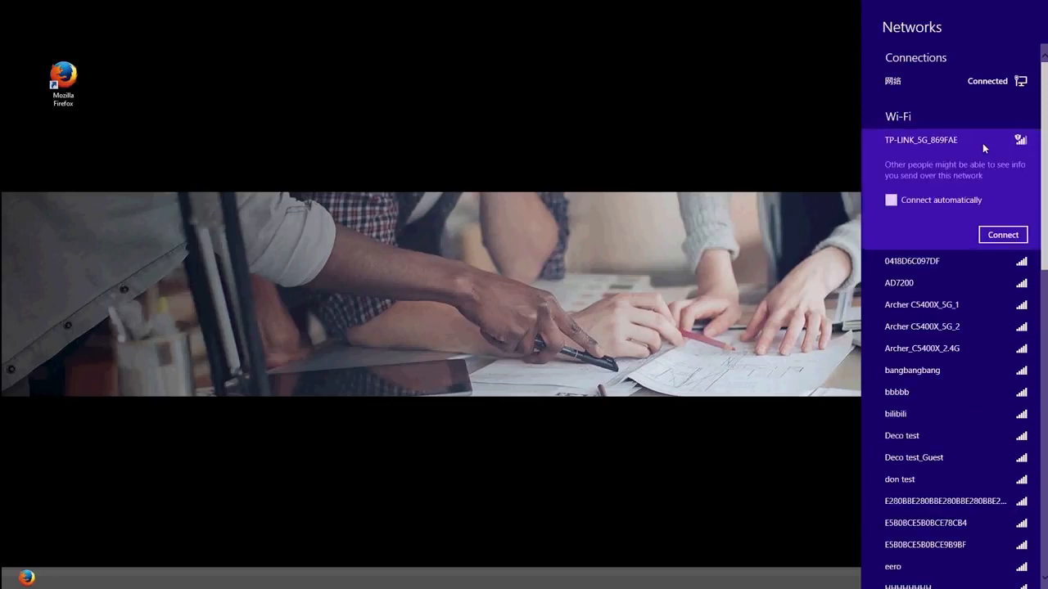
pyautogui.click(1003, 235)
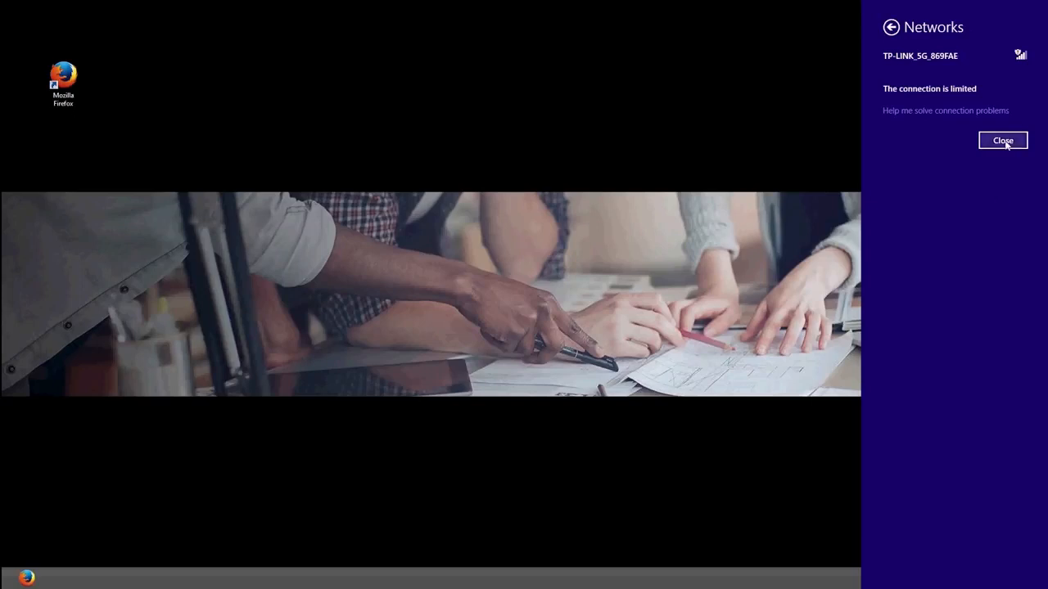
pyautogui.click(1003, 140)
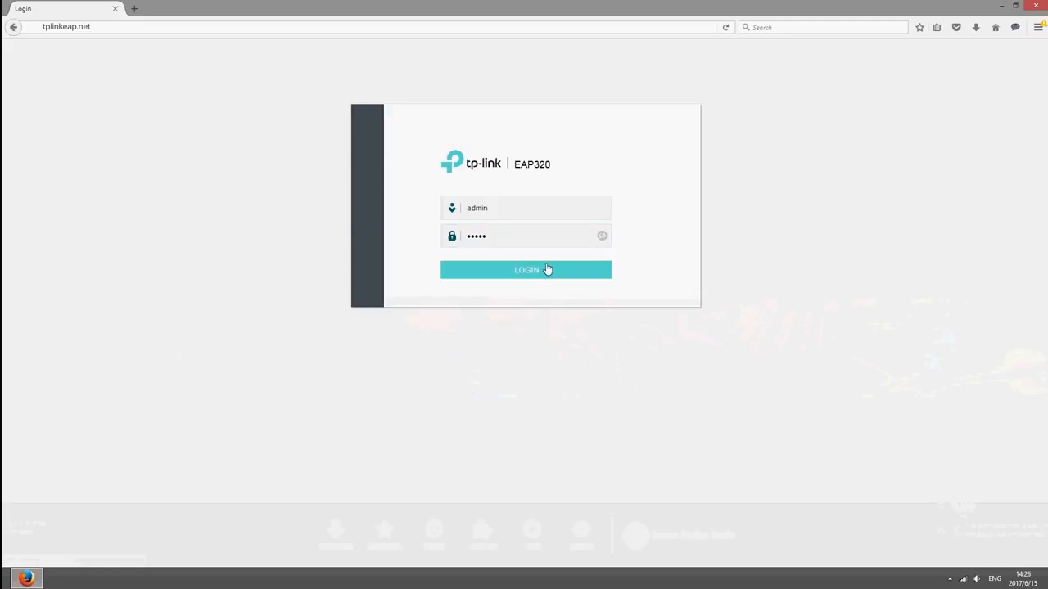
pyautogui.click(526, 270)
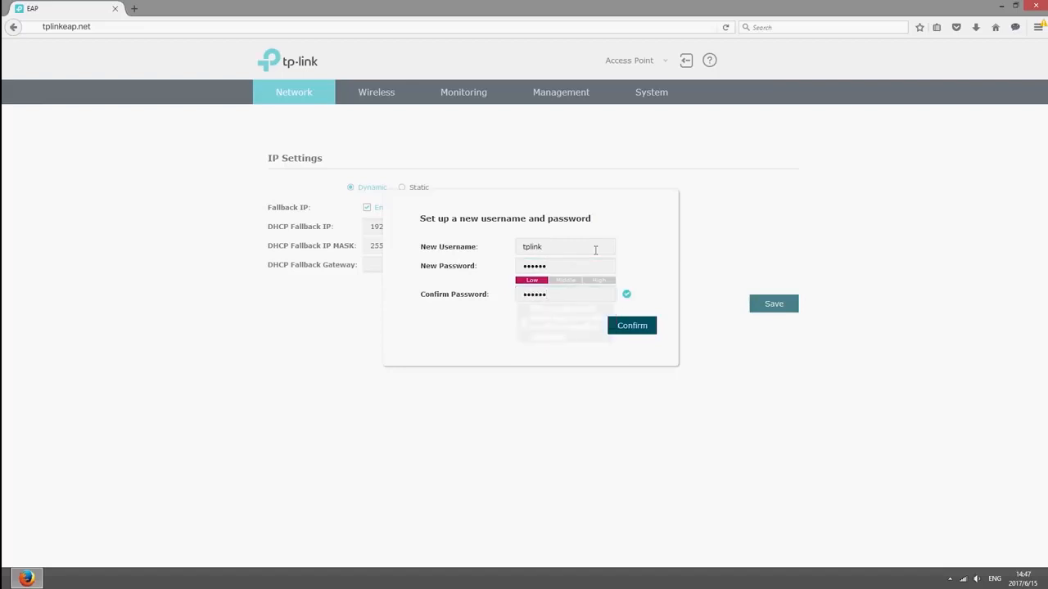
pyautogui.click(631, 325)
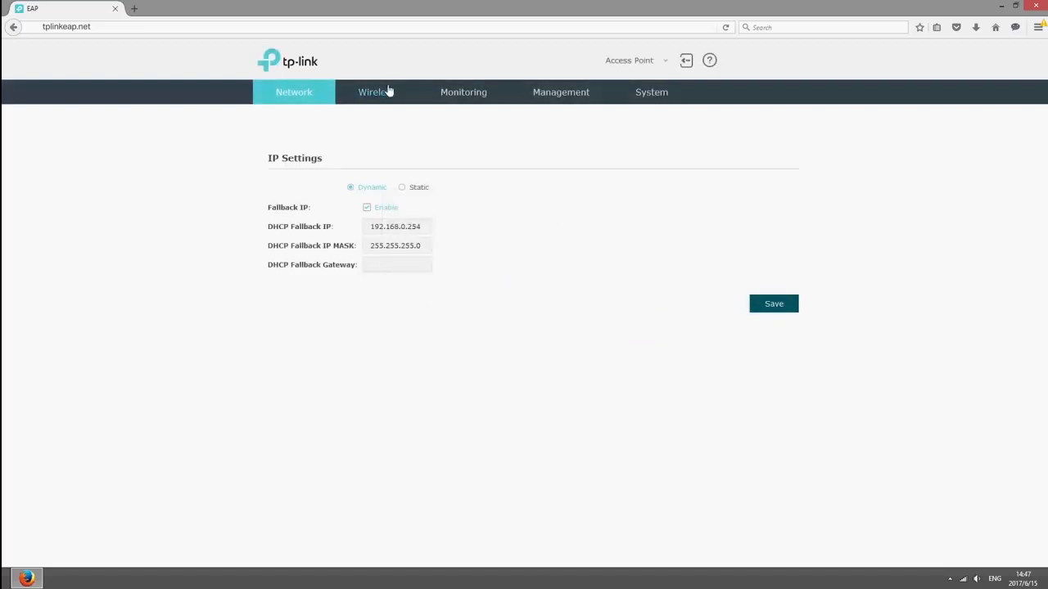
# Give SSID TP-LINK_2.4G_869FAD WPA-PSK security with Portal enabled, then view Portal settings
pyautogui.click(376, 92)
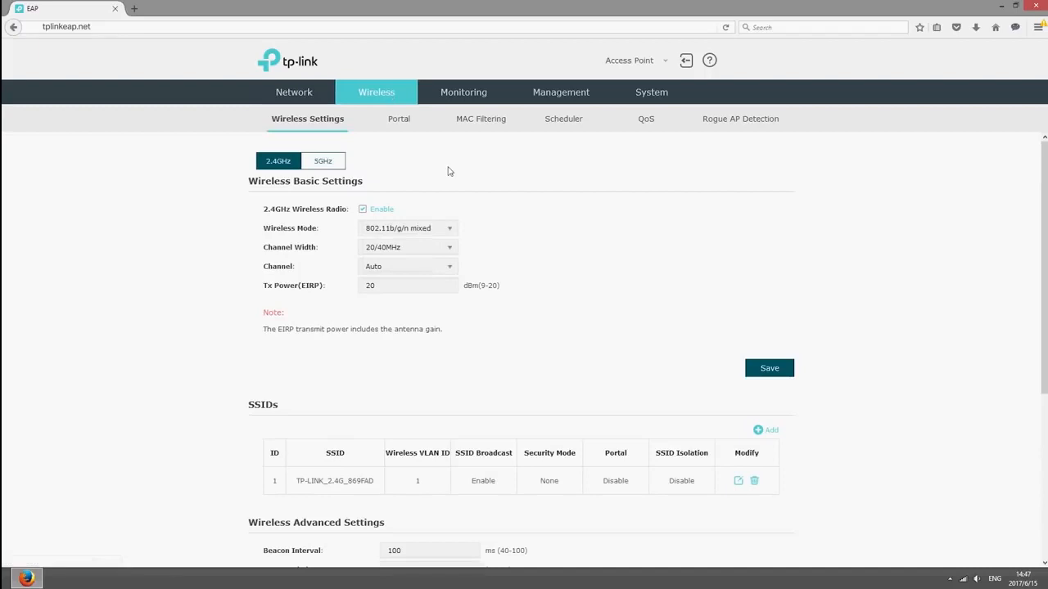
pyautogui.moveTo(738, 480)
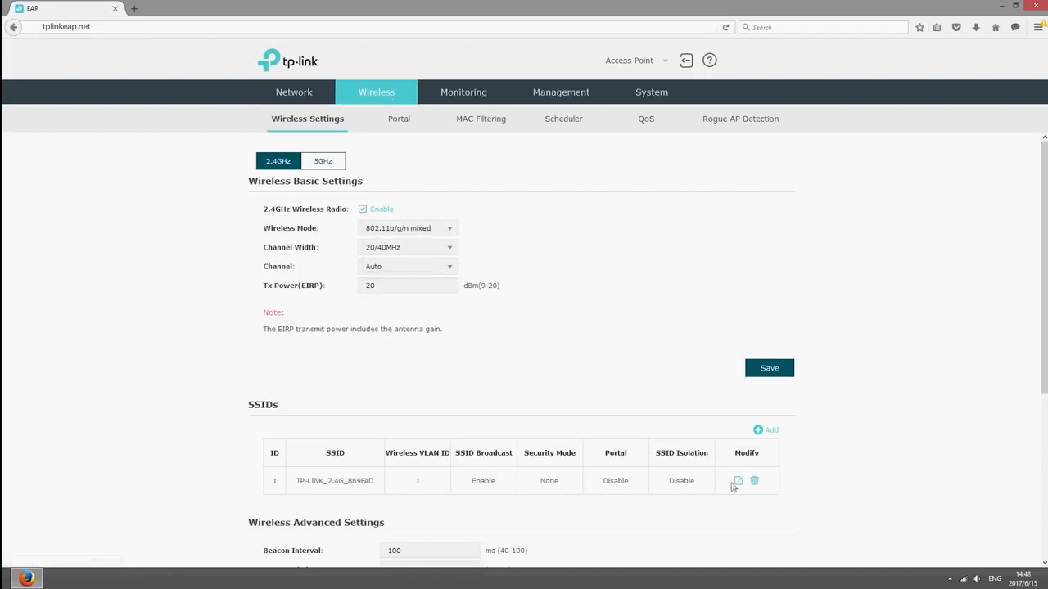
pyautogui.click(738, 481)
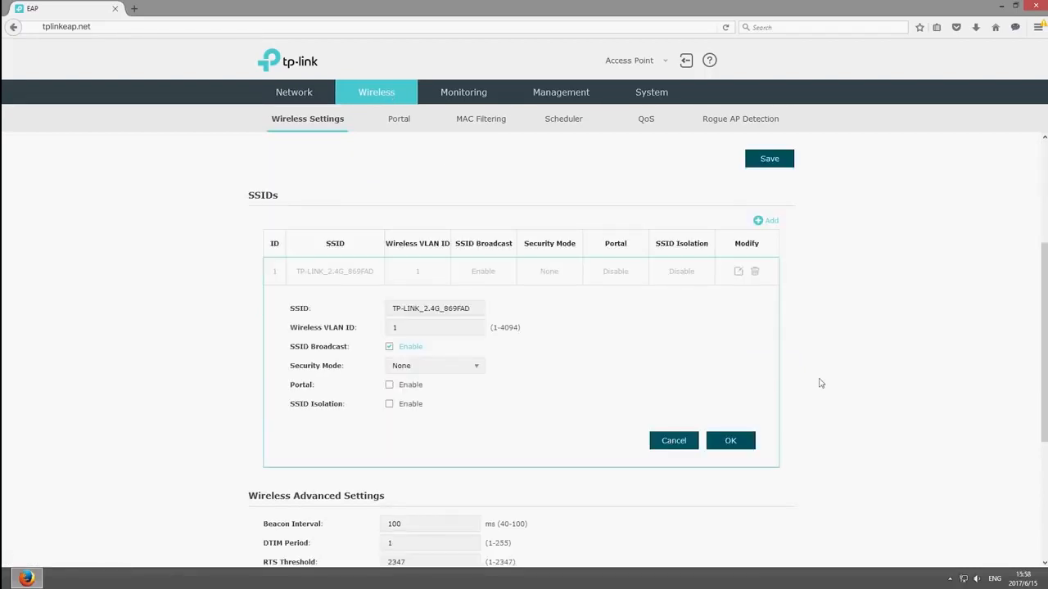
pyautogui.moveTo(787, 391)
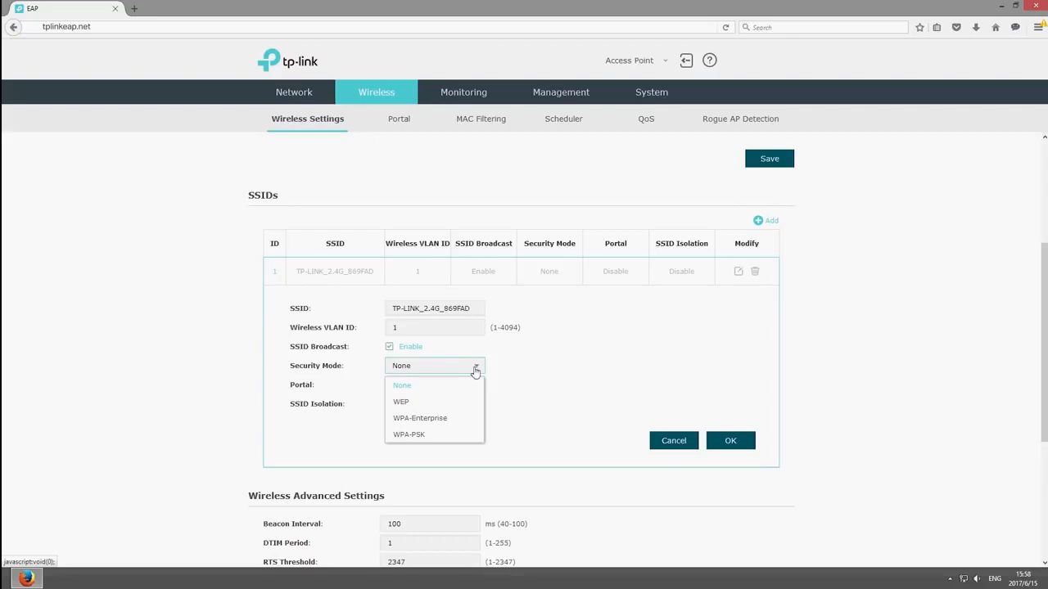
pyautogui.click(408, 434)
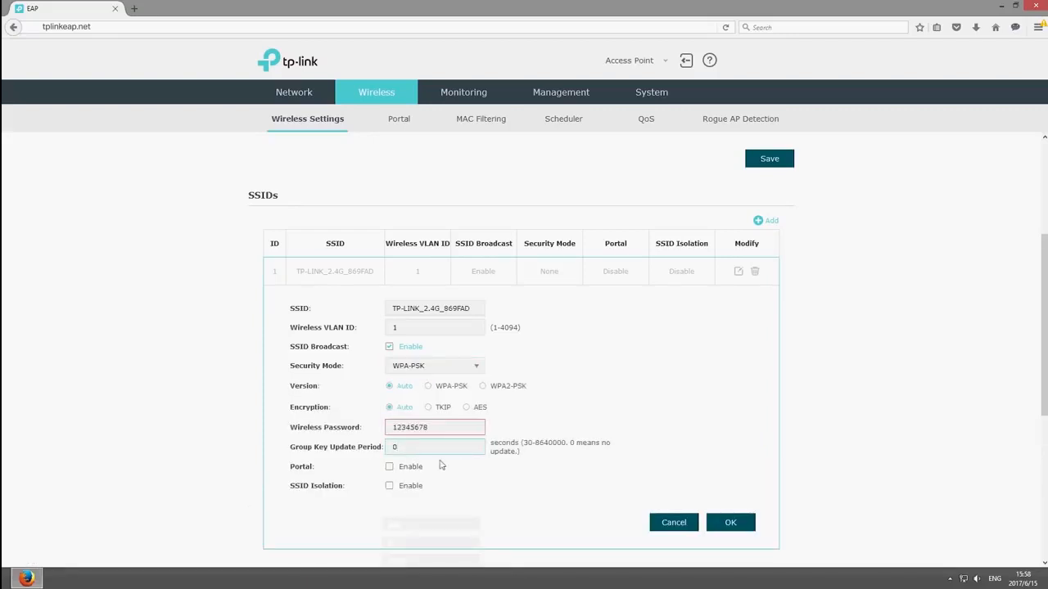
pyautogui.click(389, 467)
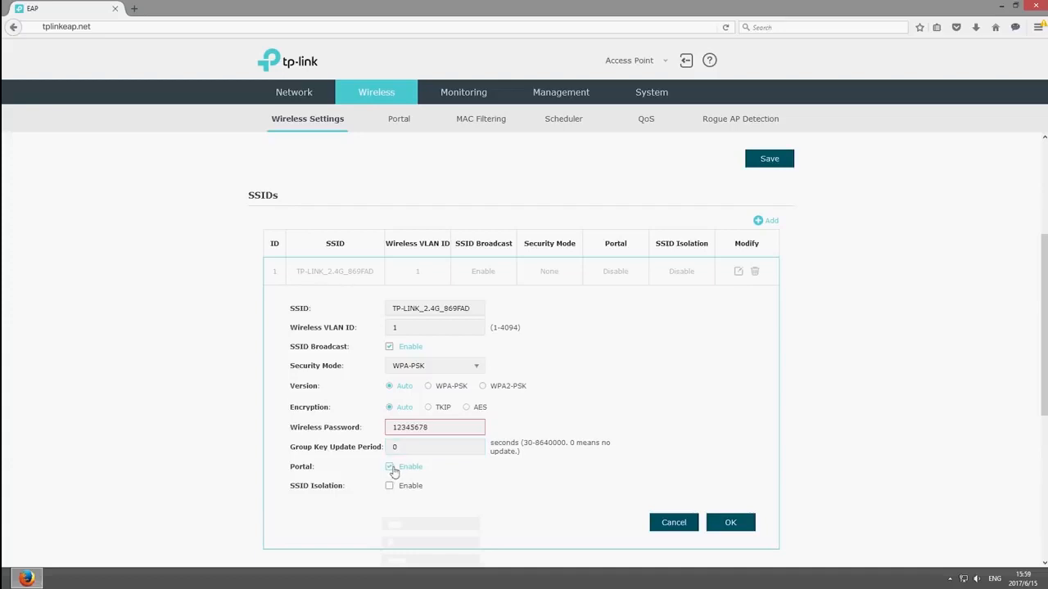
pyautogui.click(729, 522)
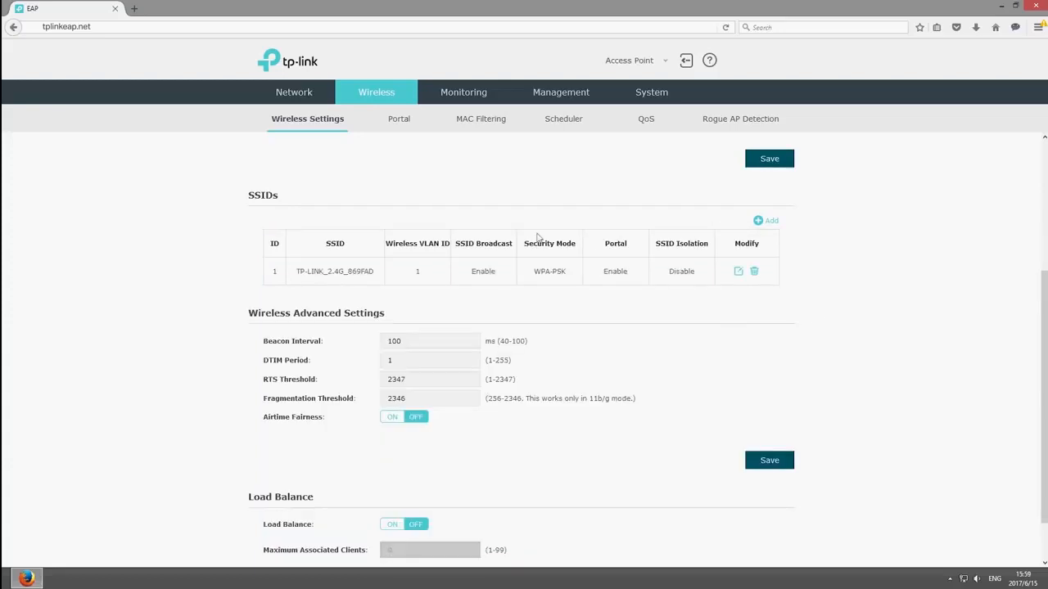
pyautogui.click(399, 119)
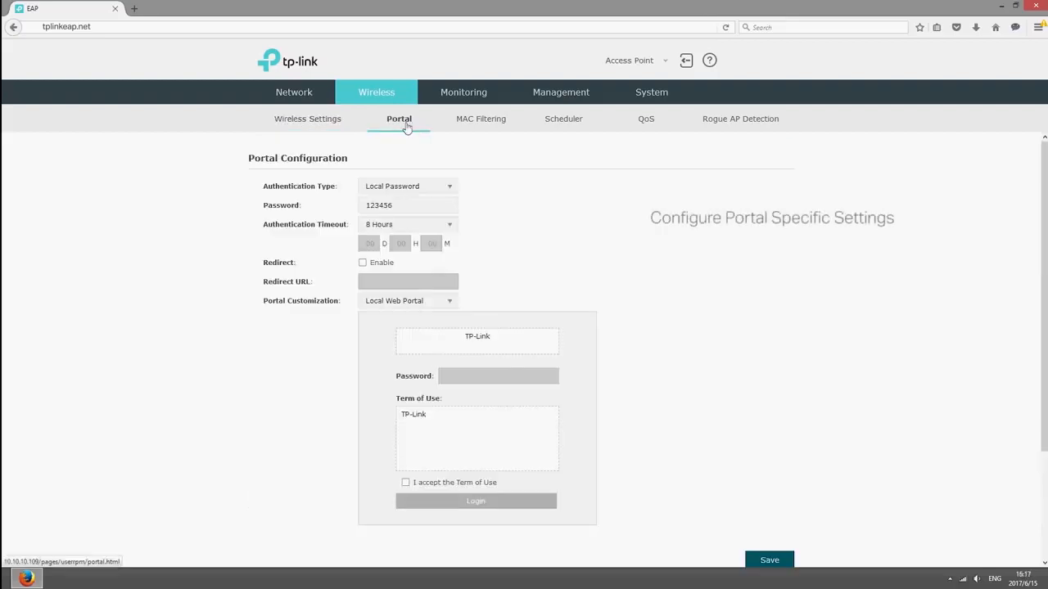
pyautogui.moveTo(448, 155)
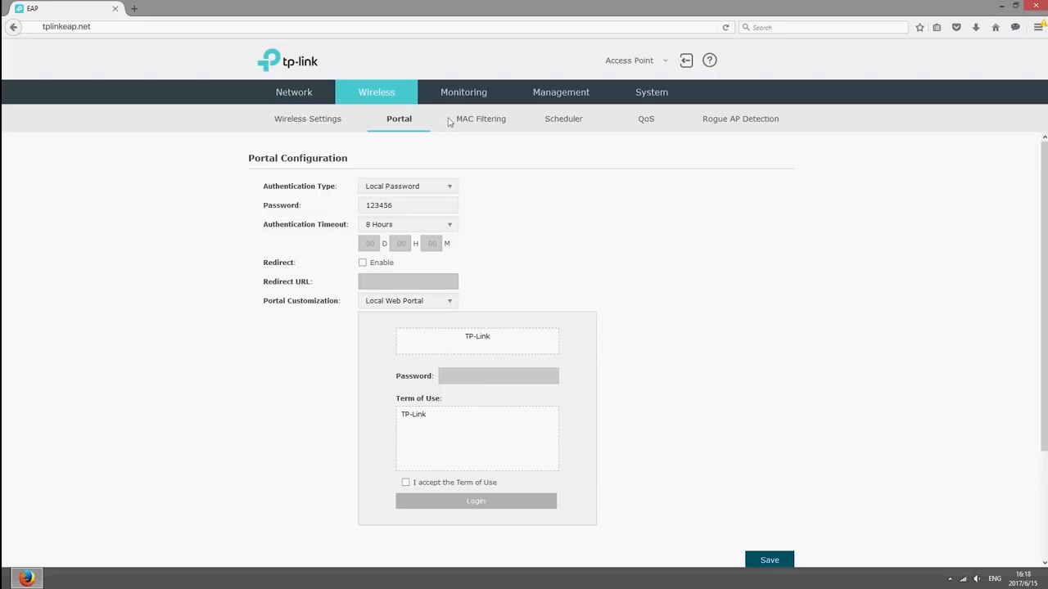
# Review the Monitoring AP list, Management system log and System account pages
pyautogui.click(463, 92)
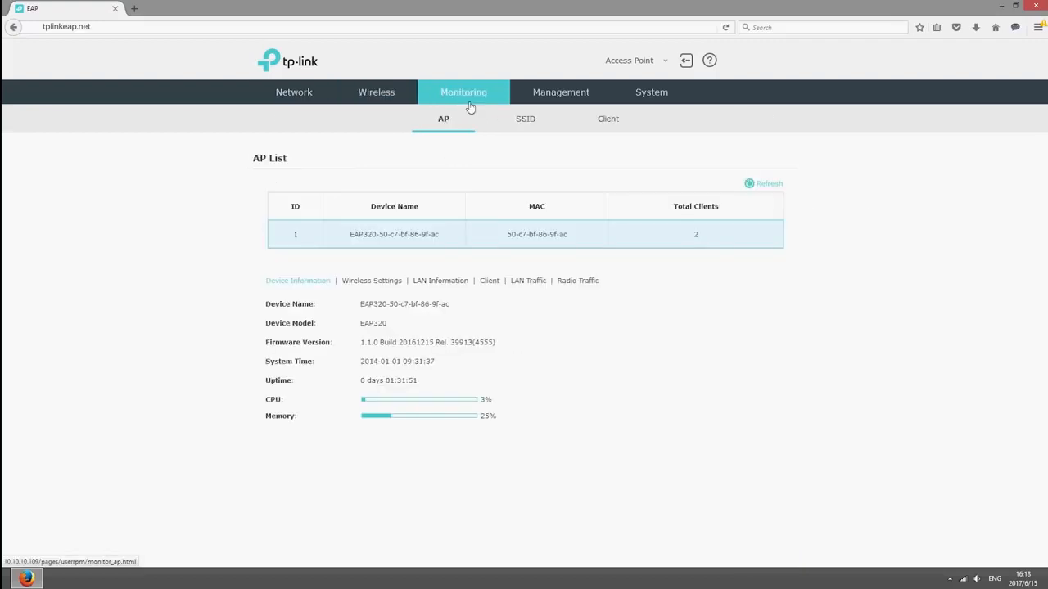
pyautogui.click(561, 92)
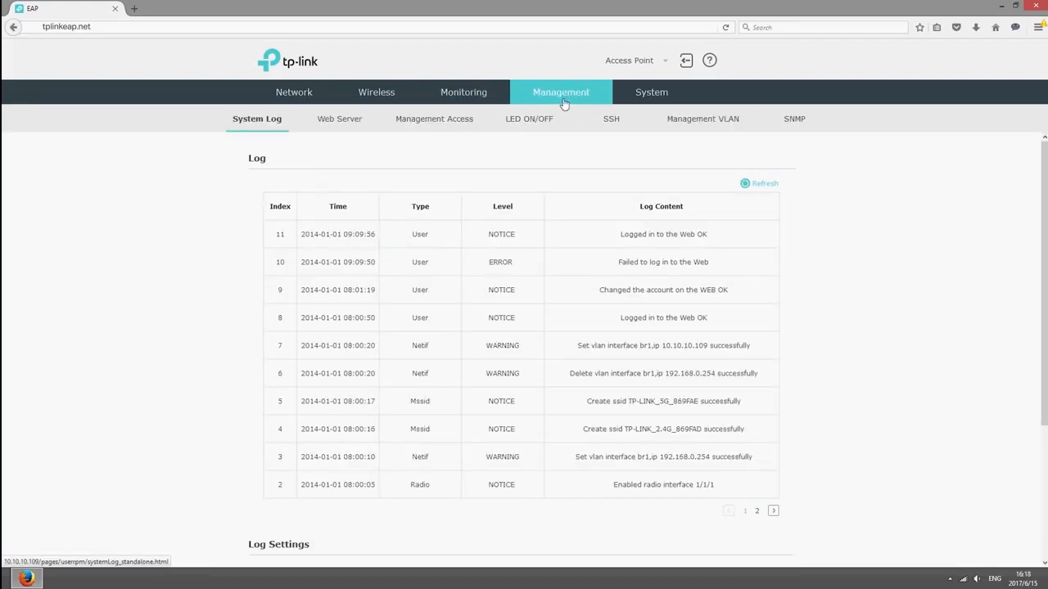
pyautogui.click(651, 92)
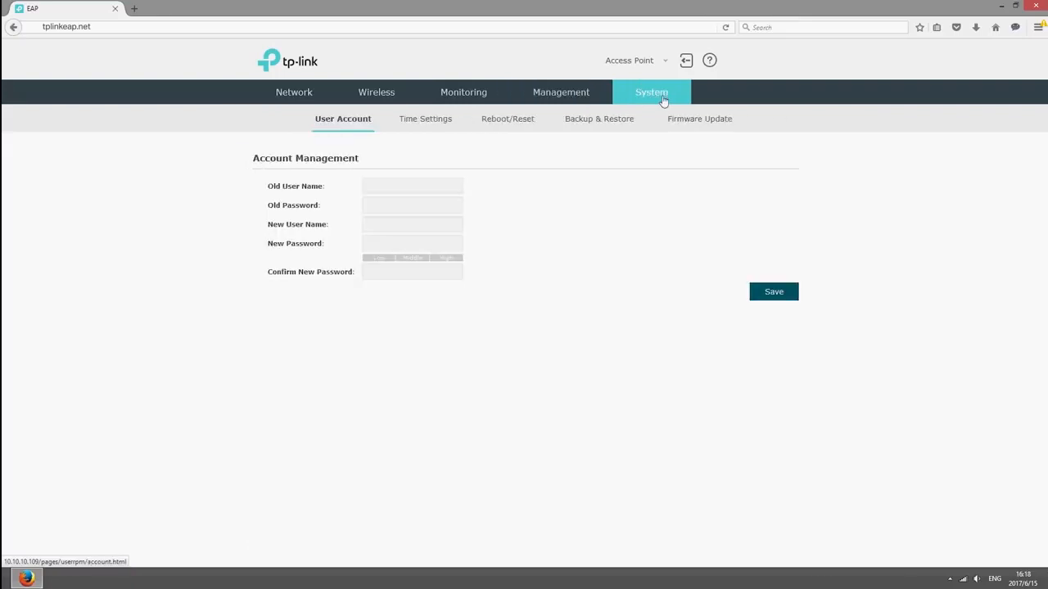
pyautogui.click(1039, 7)
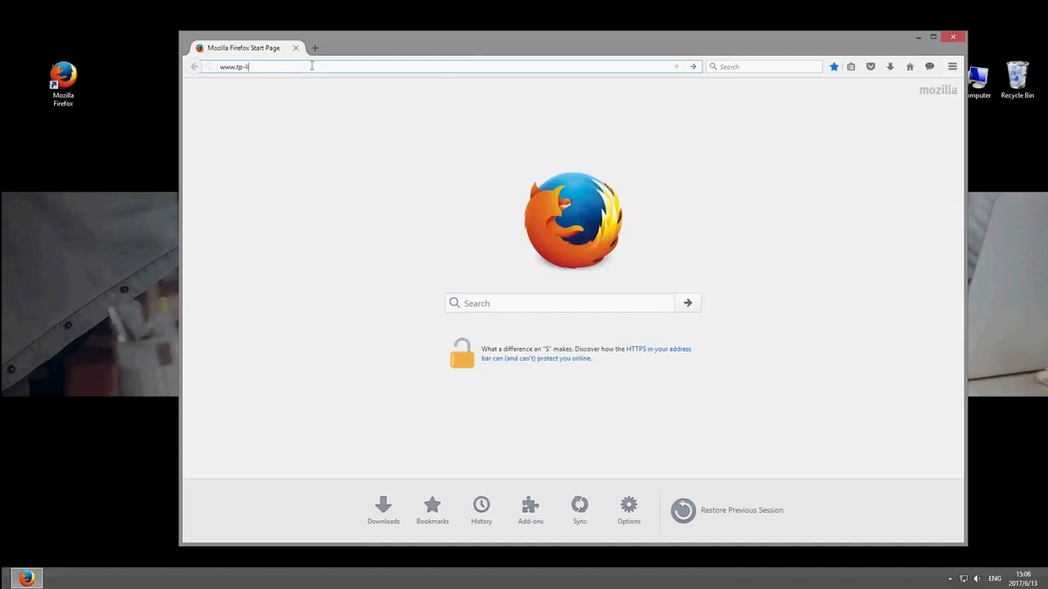
# Find EAP Controller V2.4.7 on the TP-Link site, save the zip and extract it to the desktop
pyautogui.press('Return')
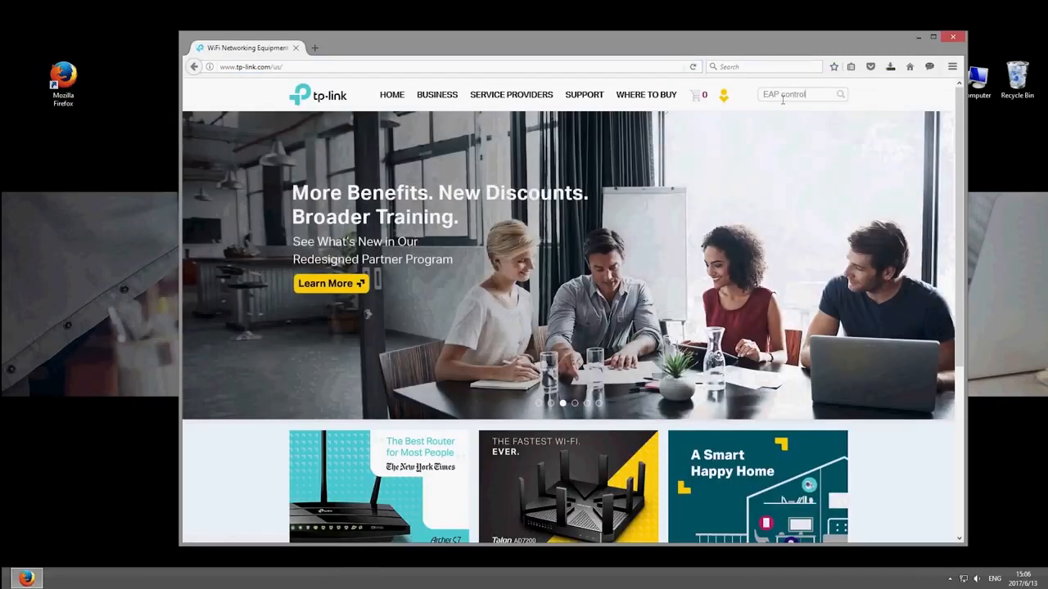
pyautogui.press('Return')
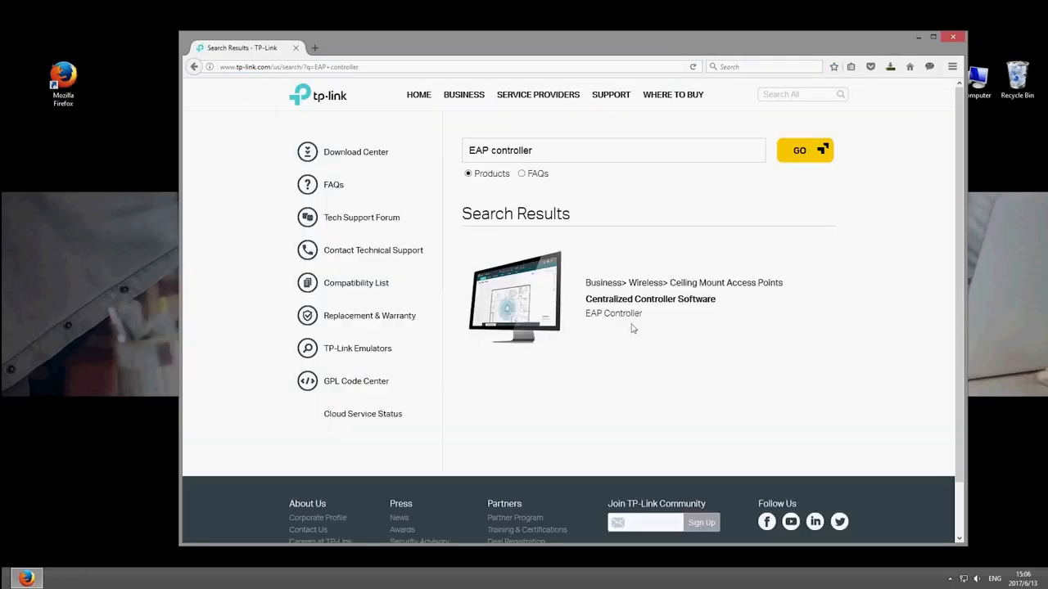
pyautogui.click(650, 299)
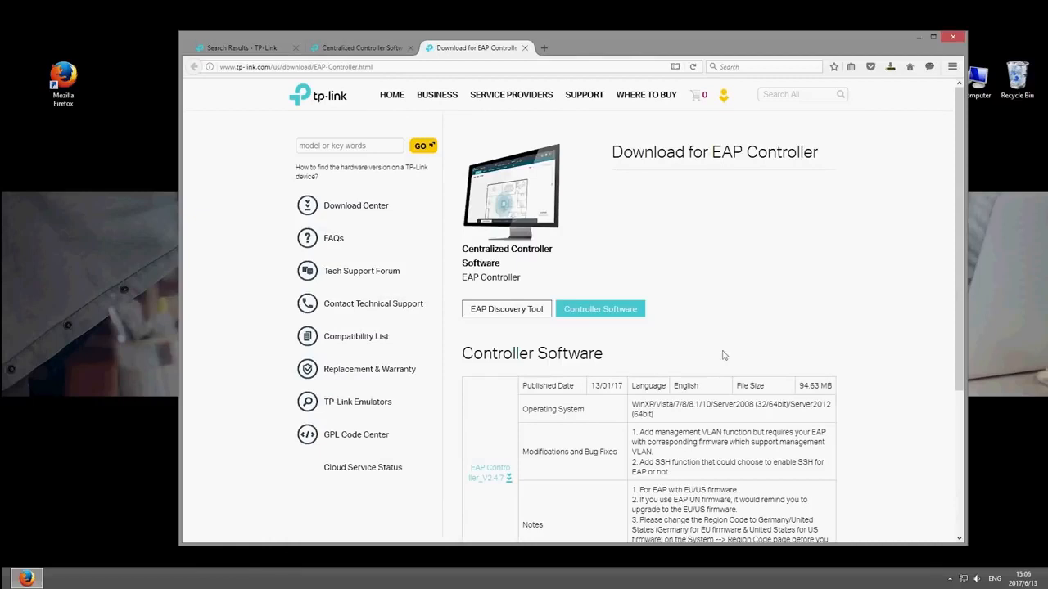
pyautogui.click(488, 472)
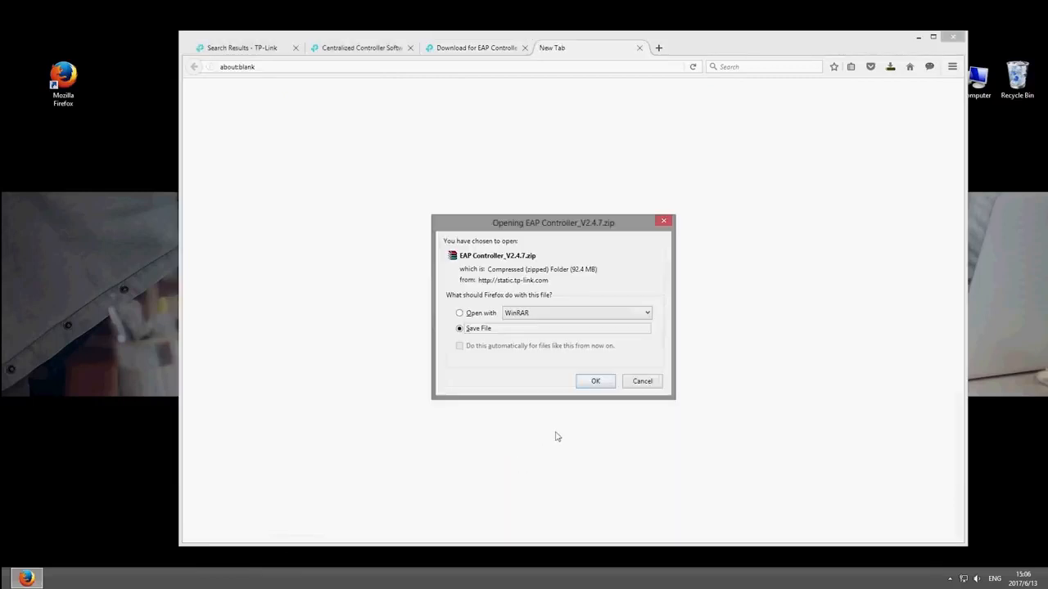
pyautogui.click(596, 381)
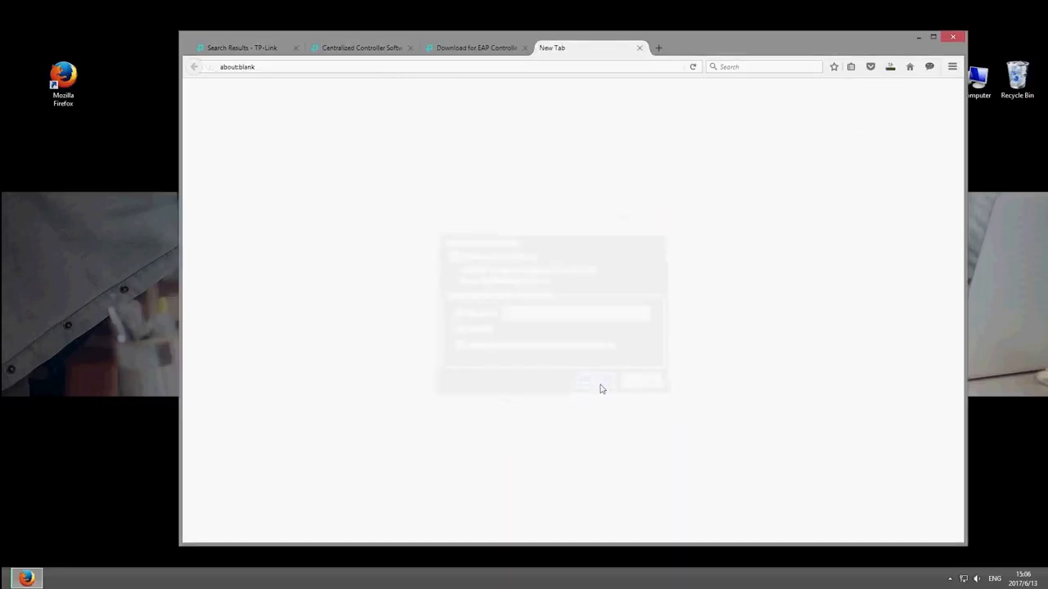
pyautogui.click(953, 37)
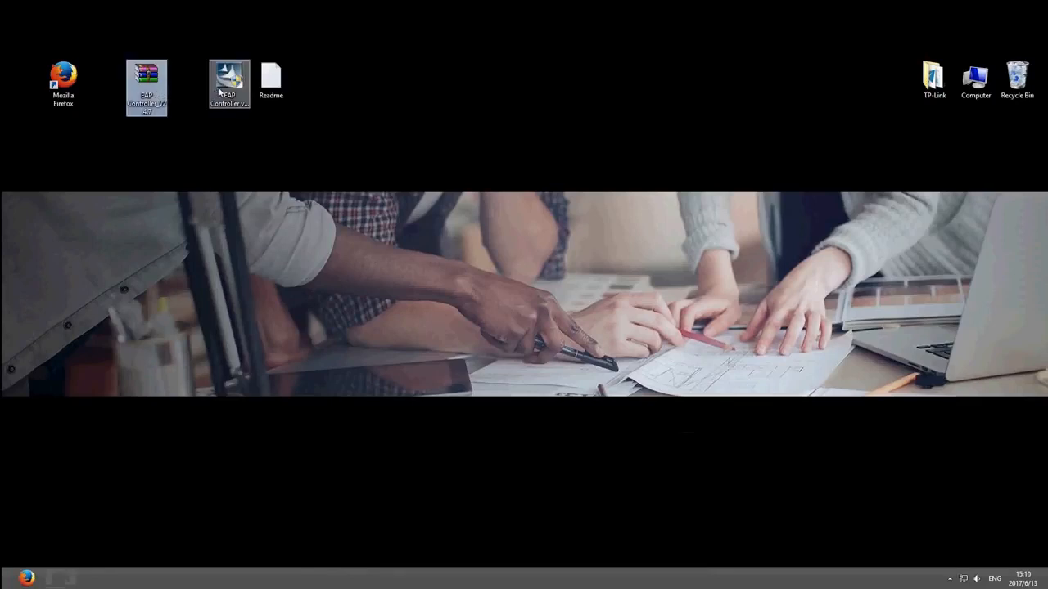
# Install EAP Controller V2.4.7 at the default location, allow firewall access, and launch its browser manager
pyautogui.doubleClick(228, 82)
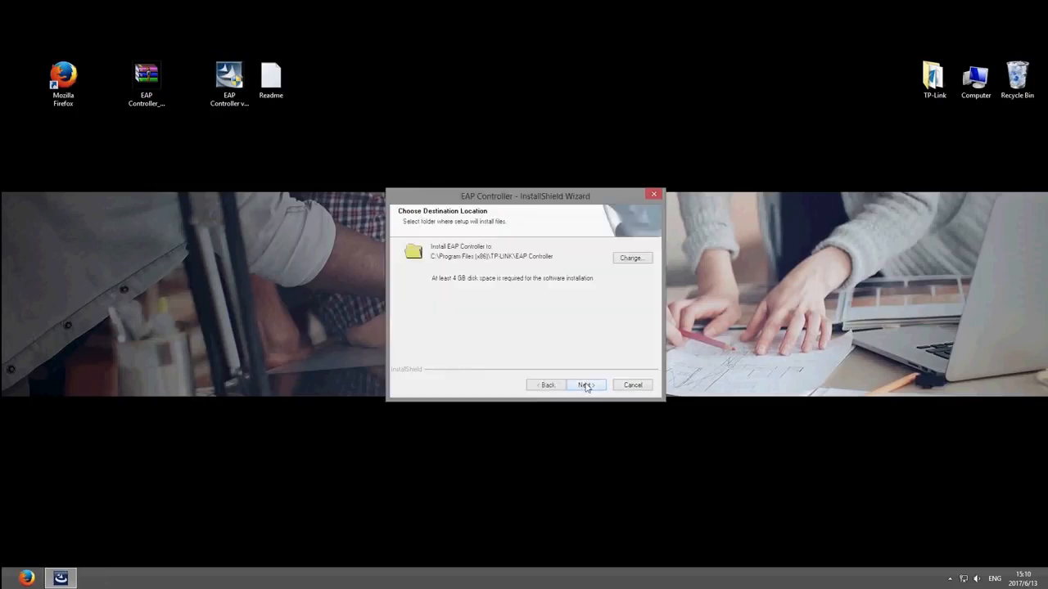
pyautogui.click(585, 385)
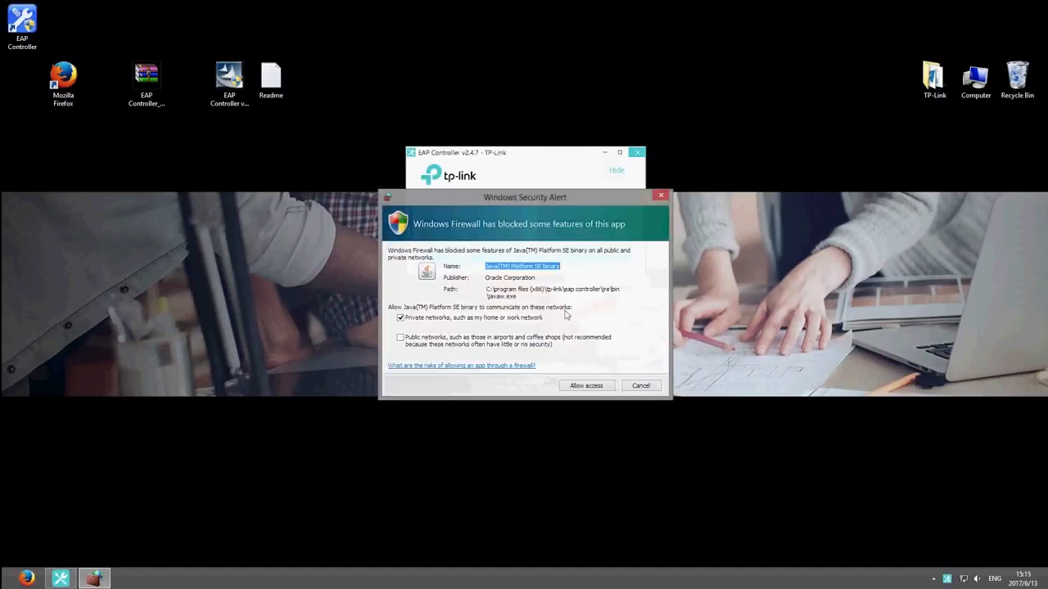
pyautogui.click(586, 385)
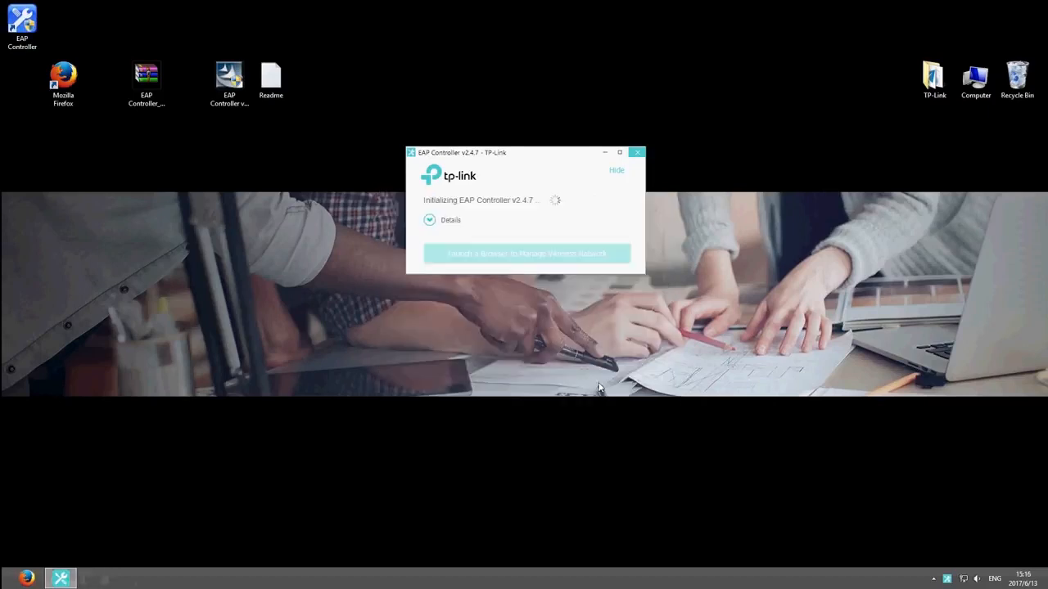
pyautogui.click(528, 253)
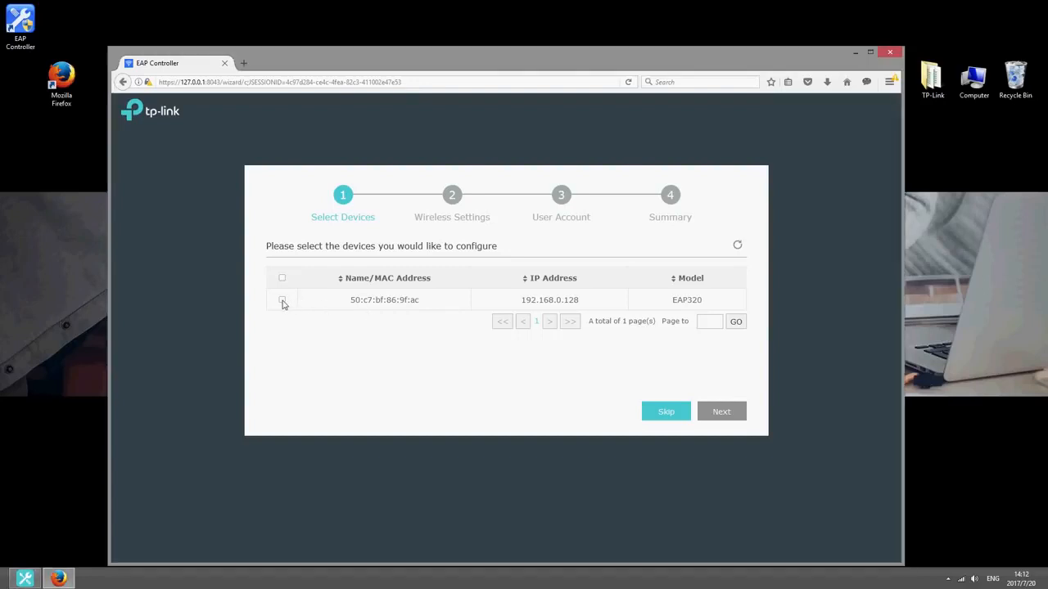
# Select the EAP320 and set the wireless SSID TP-Link-EAP with a password
pyautogui.click(282, 300)
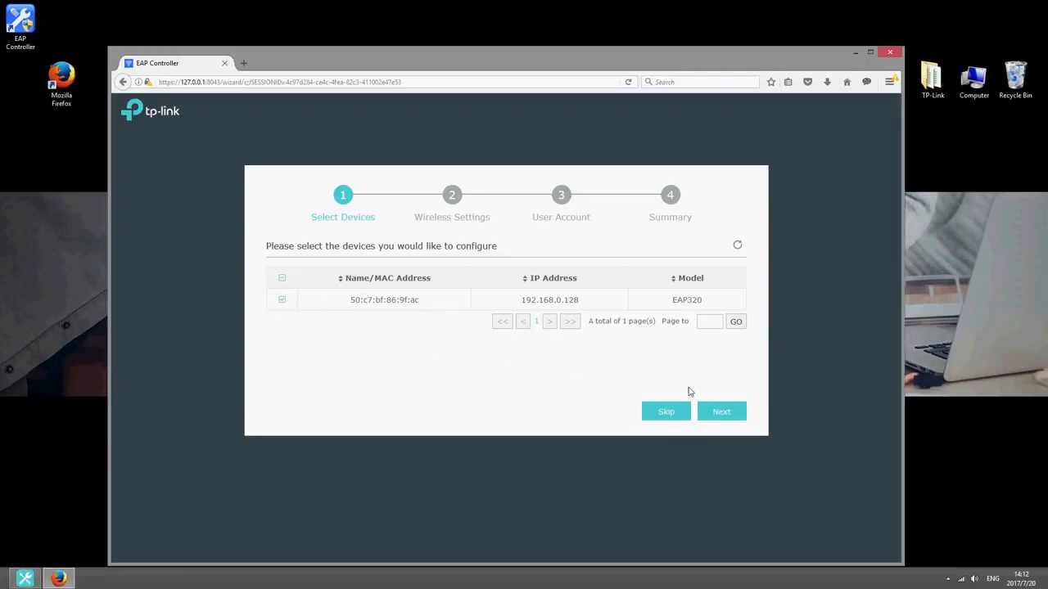
pyautogui.click(721, 411)
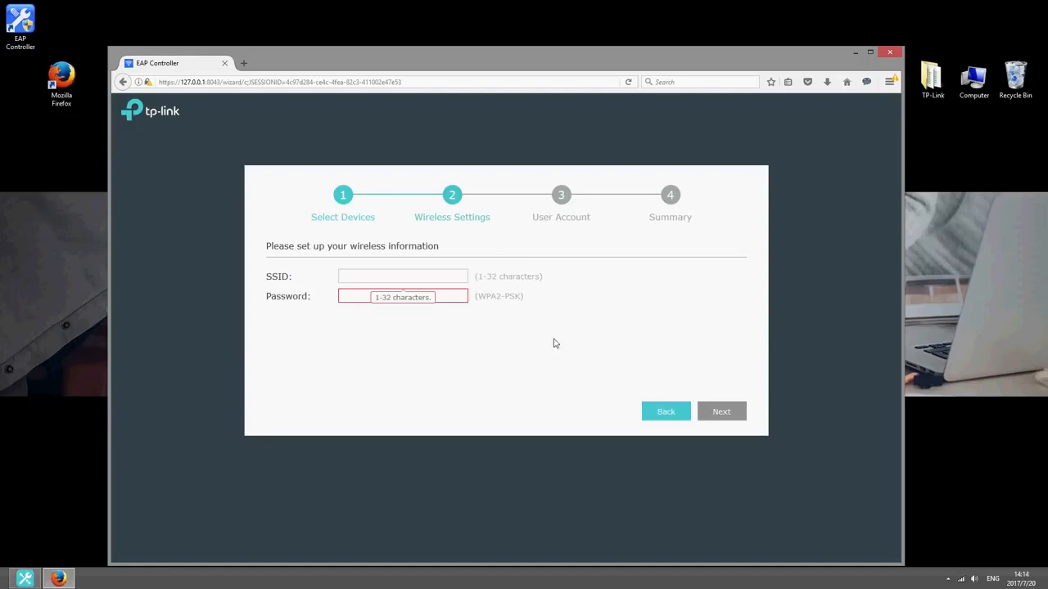
pyautogui.write('TP-Link-EAP')
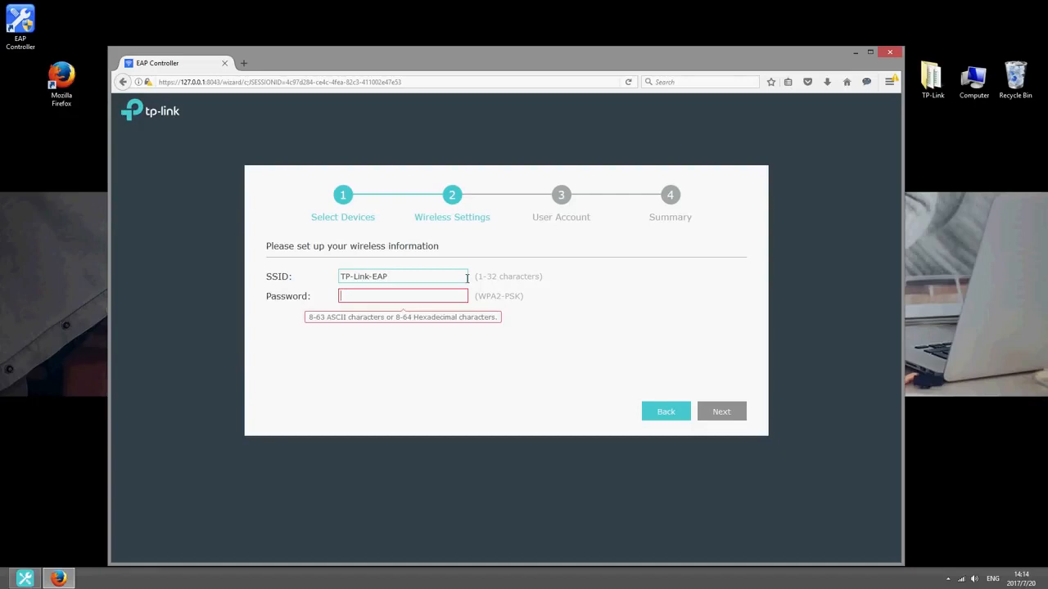
pyautogui.click(721, 412)
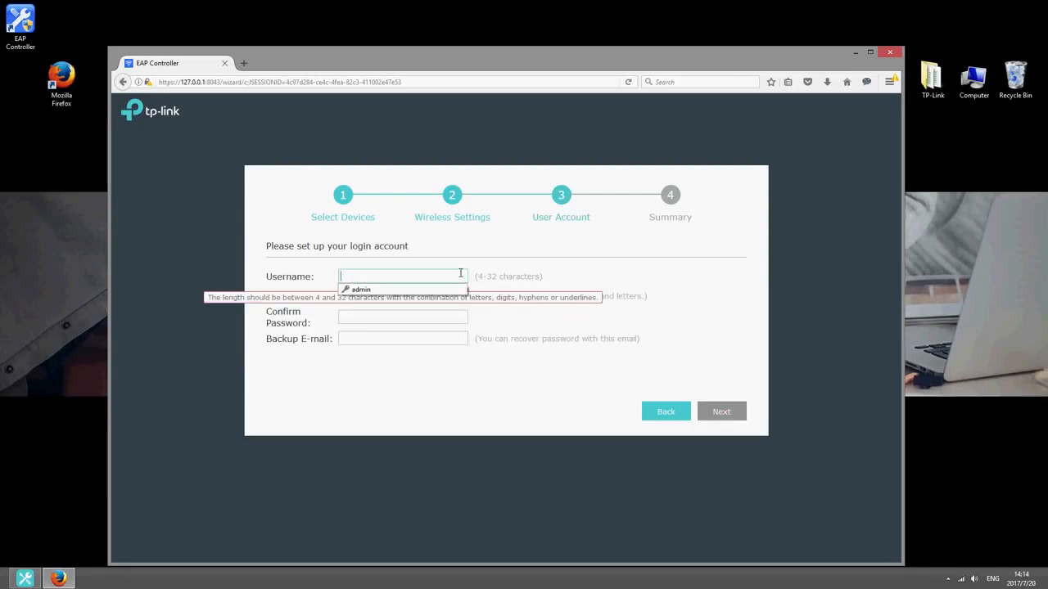
pyautogui.write('a')
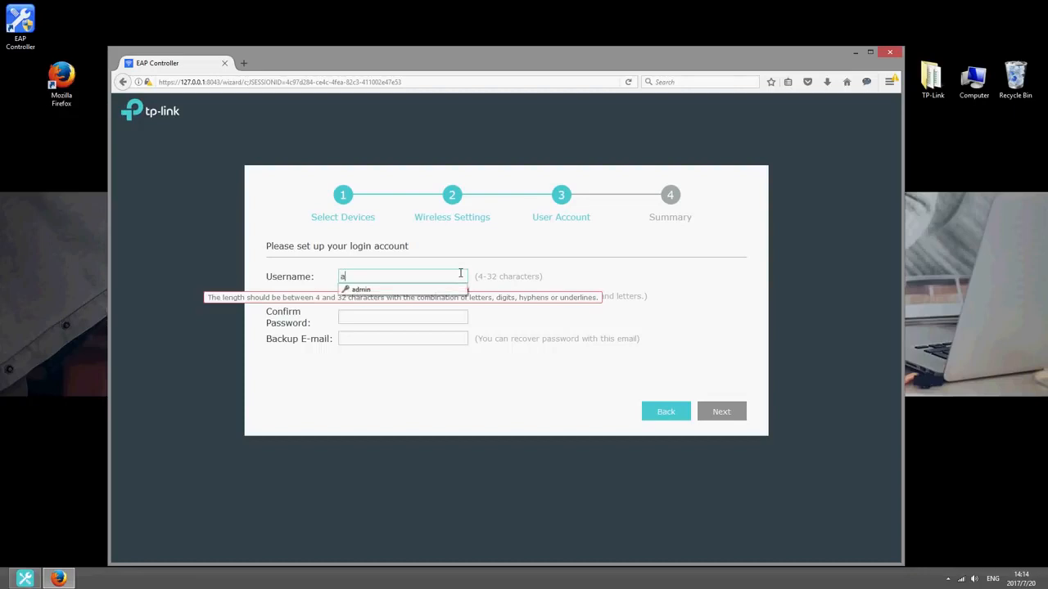
# Create the admin account with username, password and e-mail, then finish the wizard
pyautogui.click(361, 289)
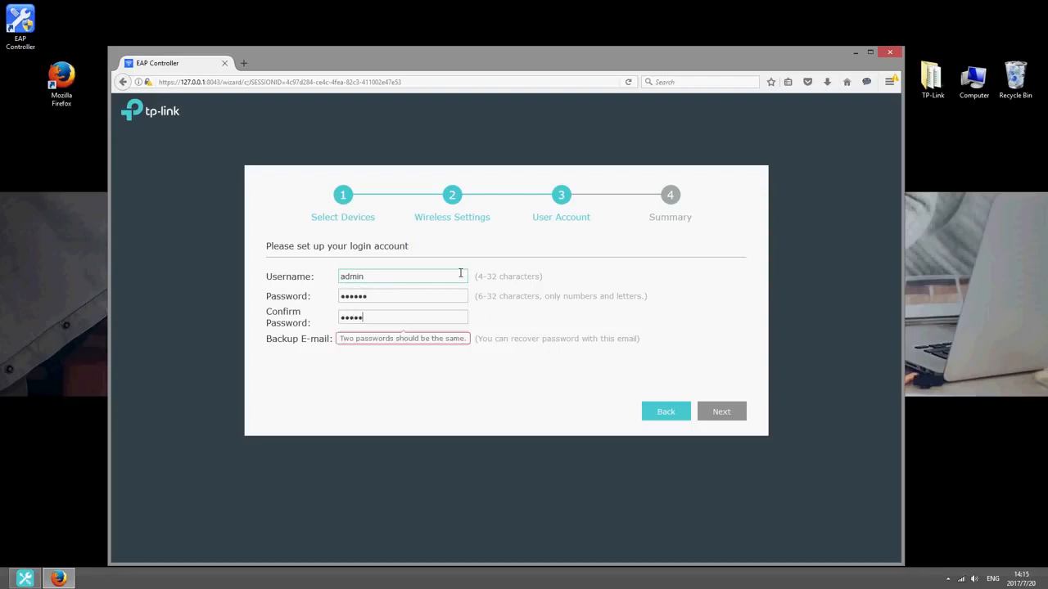
pyautogui.write('example@tp')
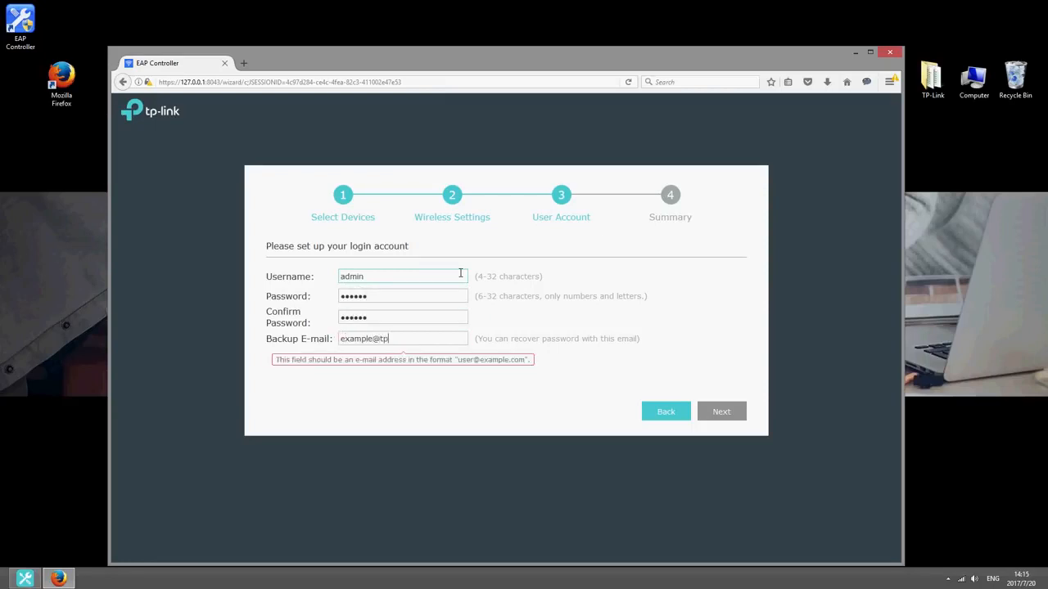
pyautogui.write('-link.com')
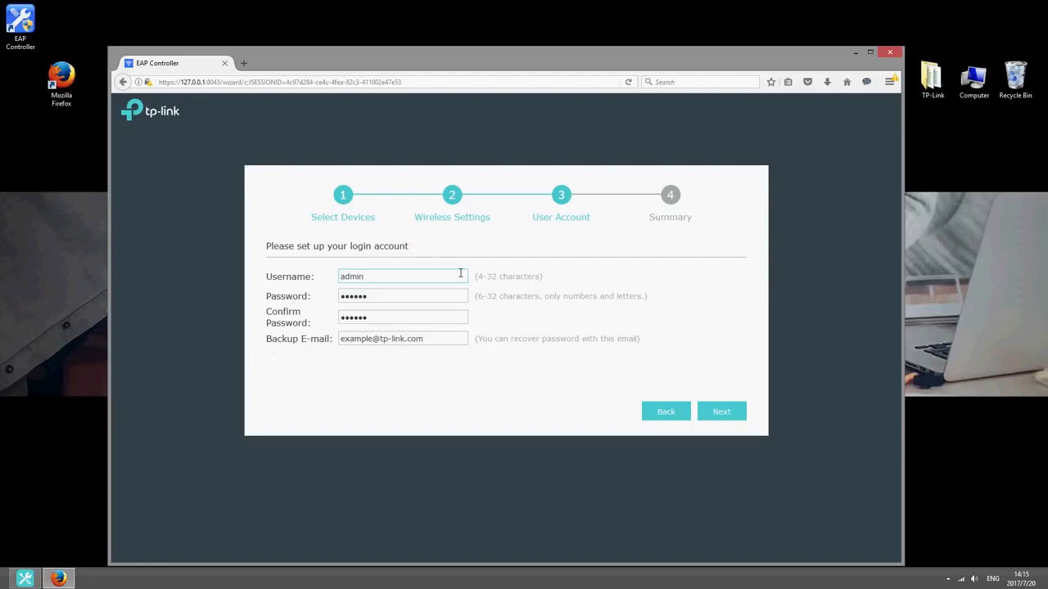
pyautogui.click(721, 411)
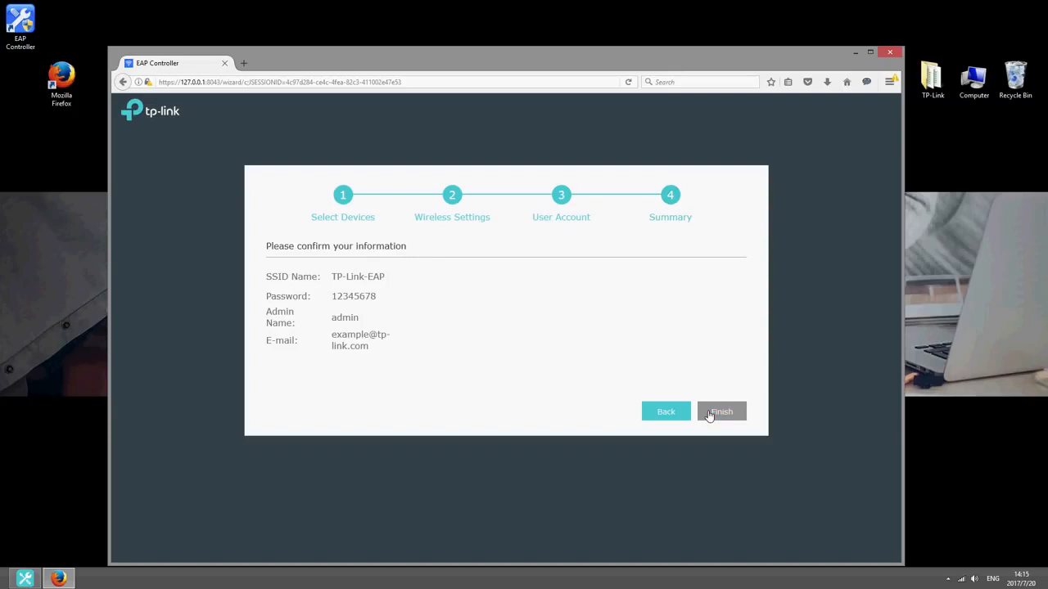
pyautogui.click(722, 412)
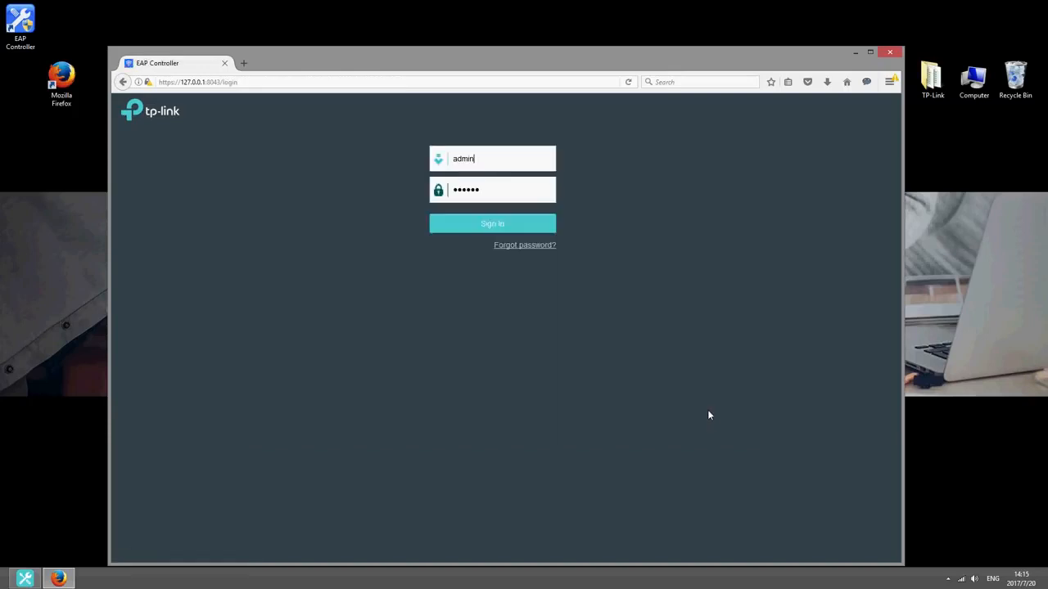
# Sign in to the EAP Controller as admin to see the connected EAP320
pyautogui.click(492, 224)
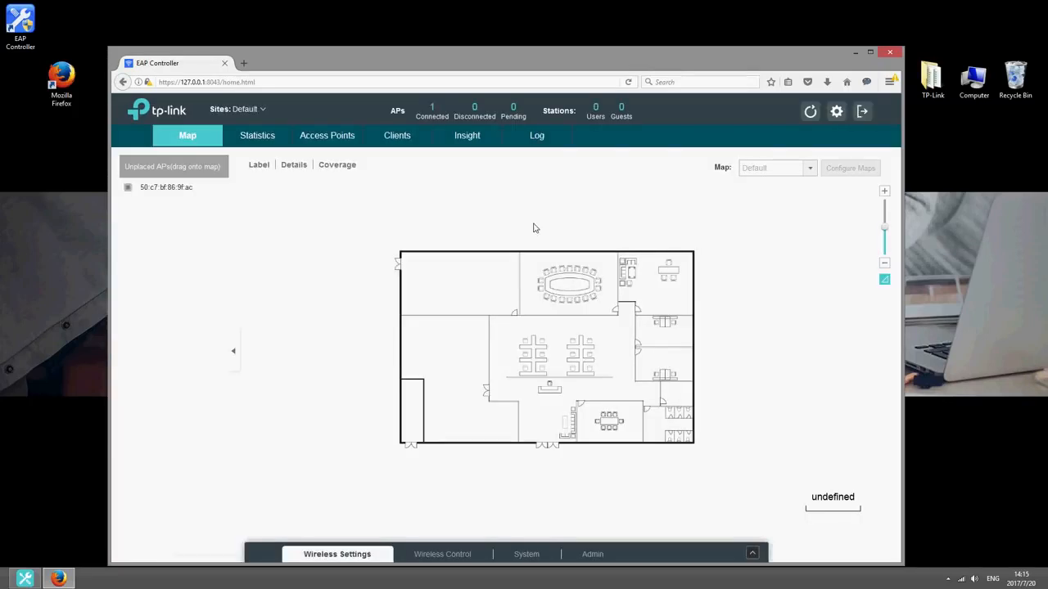
pyautogui.moveTo(473, 186)
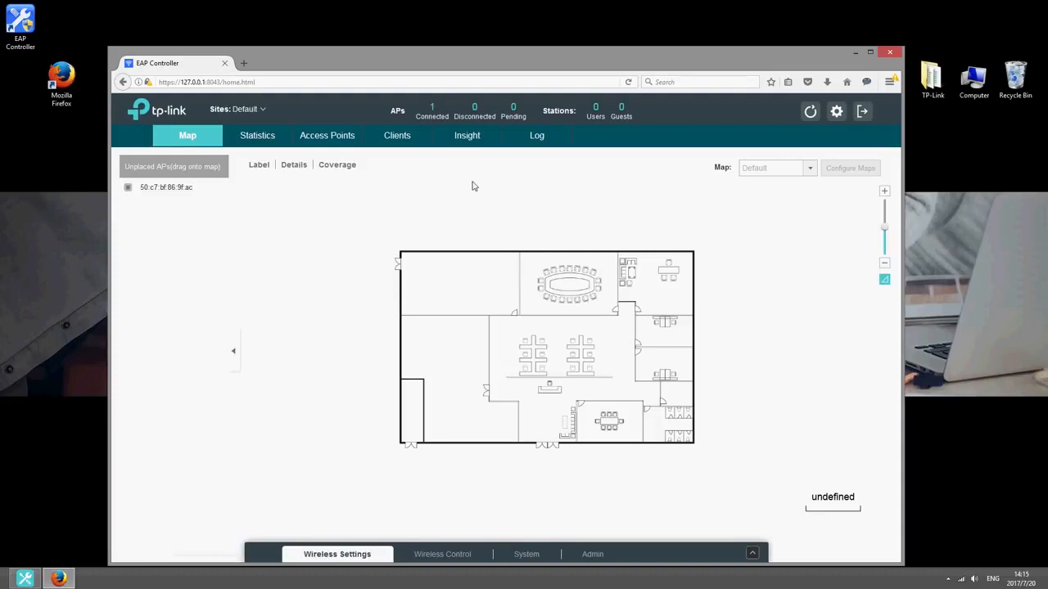
pyautogui.moveTo(432, 117)
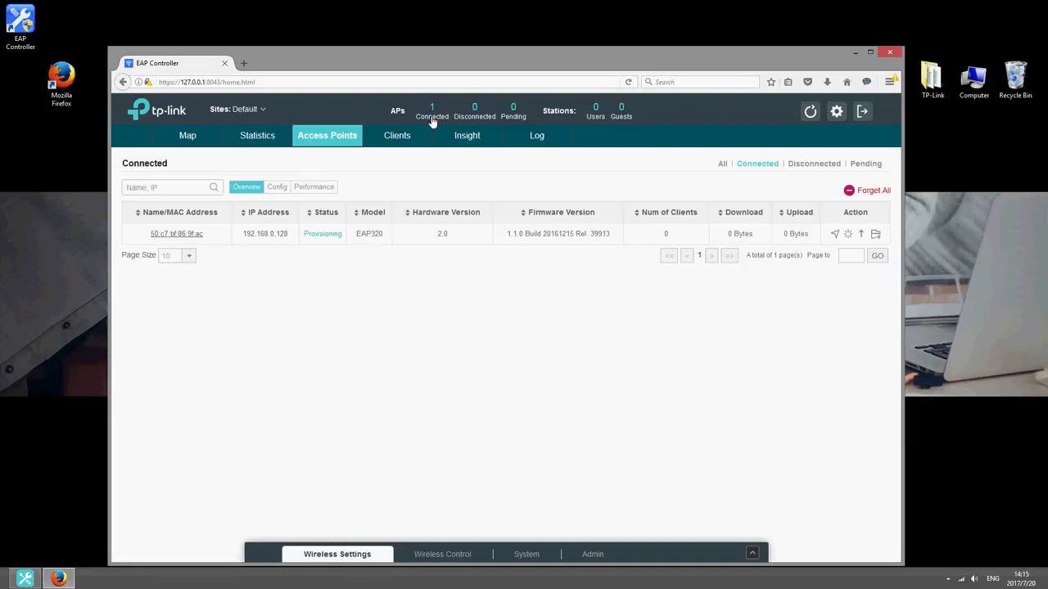
pyautogui.moveTo(409, 238)
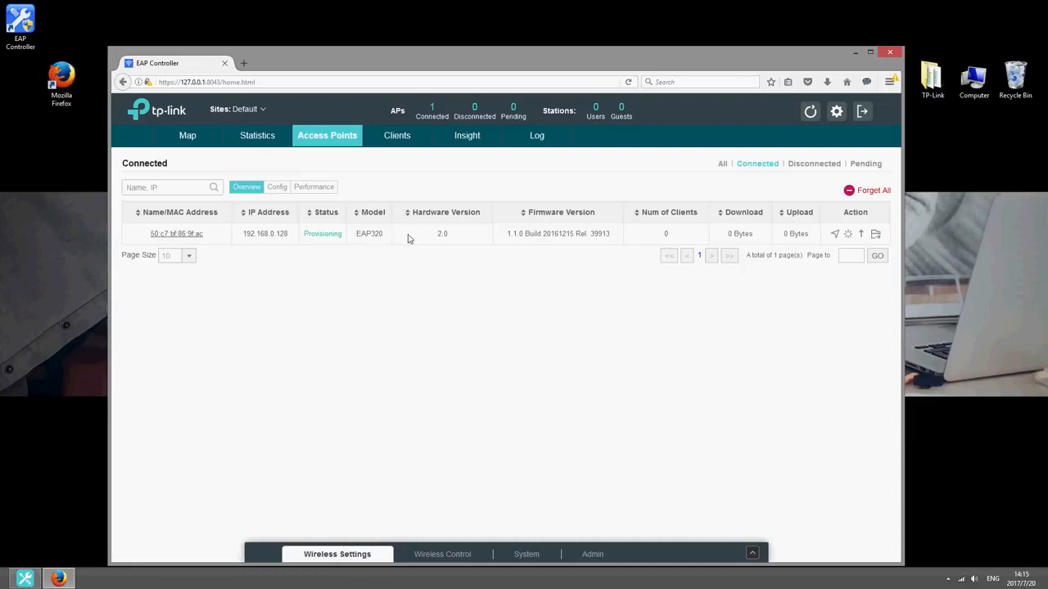